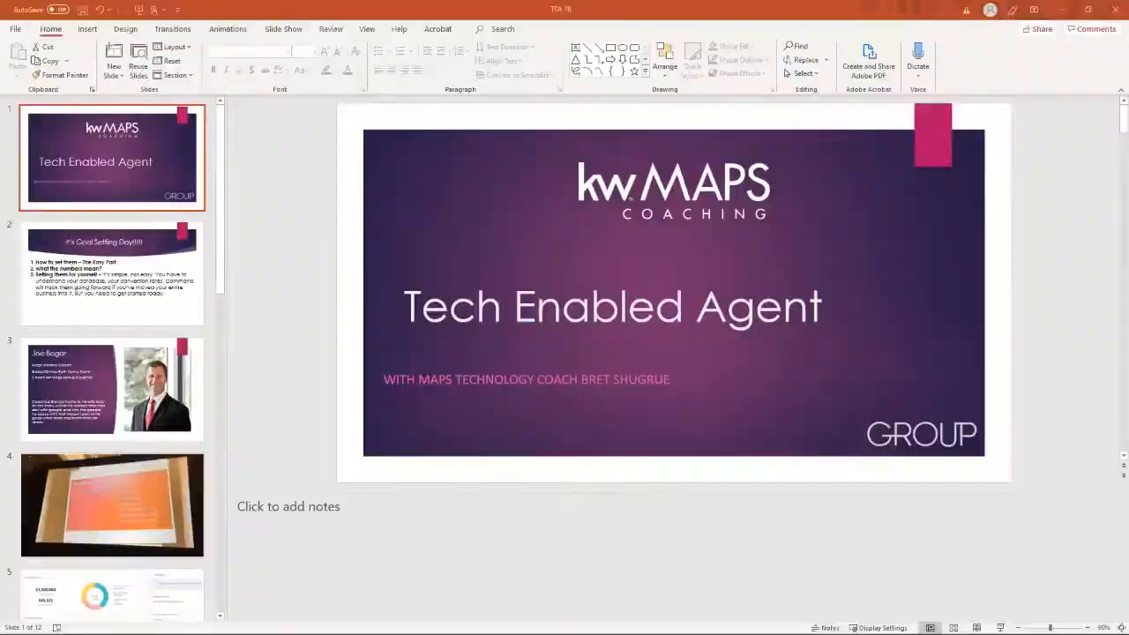
Switch from the Tech Enabled Agent PowerPoint deck to the Command home dashboard in Chrome
{"action": "left_click", "coordinate": [70, 627]}
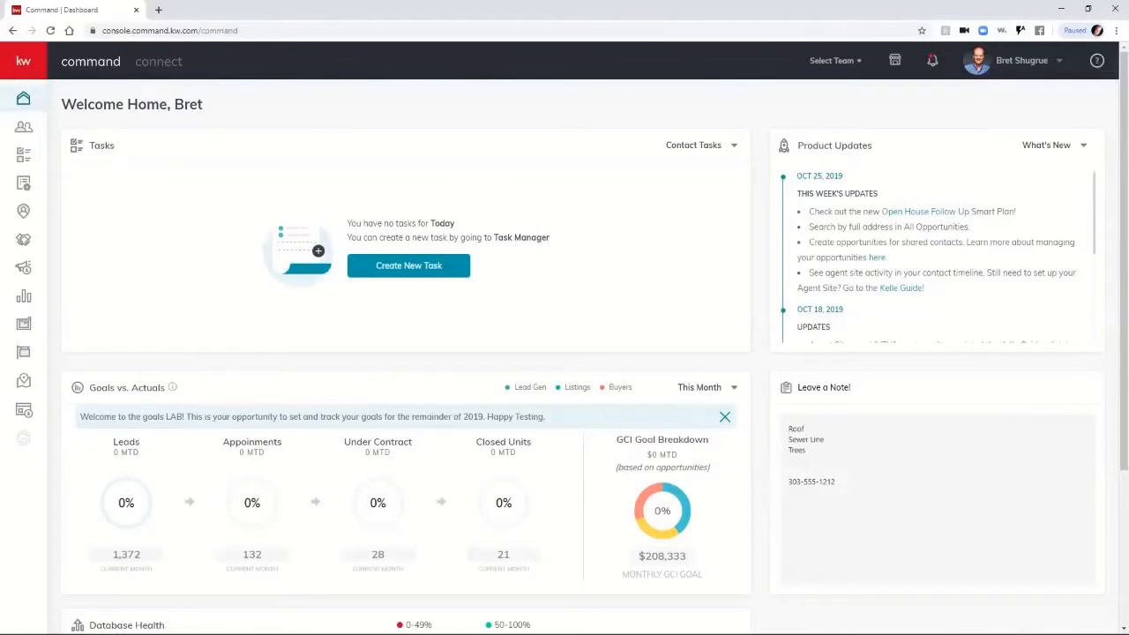
Open the Reports dashboard showing the database overview, 49.08% health score and lead sources
{"action": "left_click", "coordinate": [705, 386]}
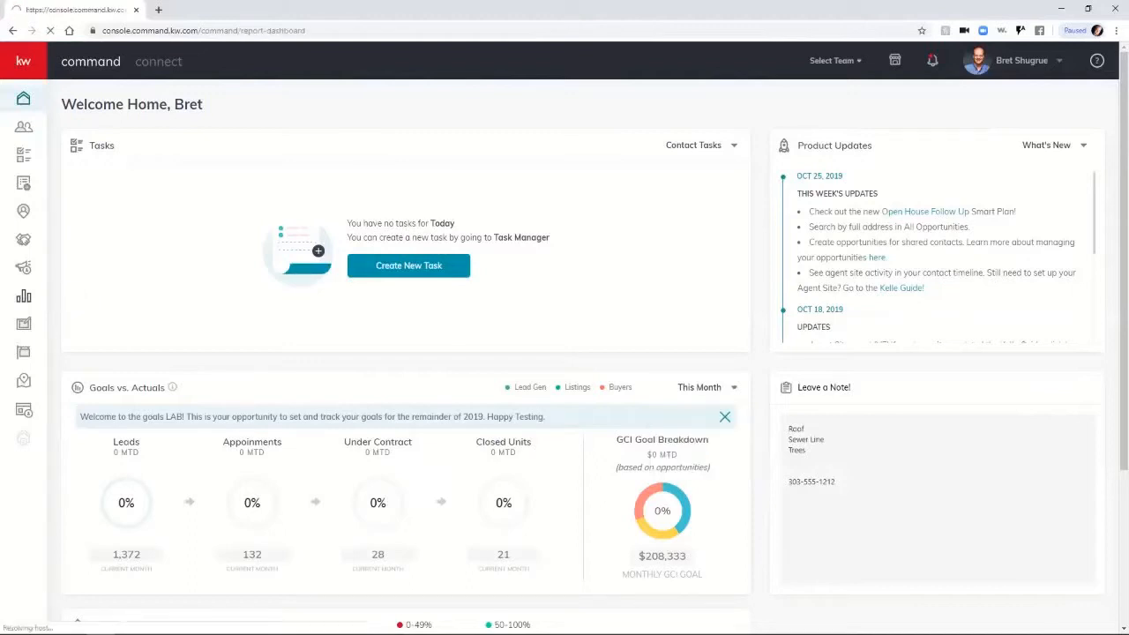
{"action": "left_click", "coordinate": [24, 296]}
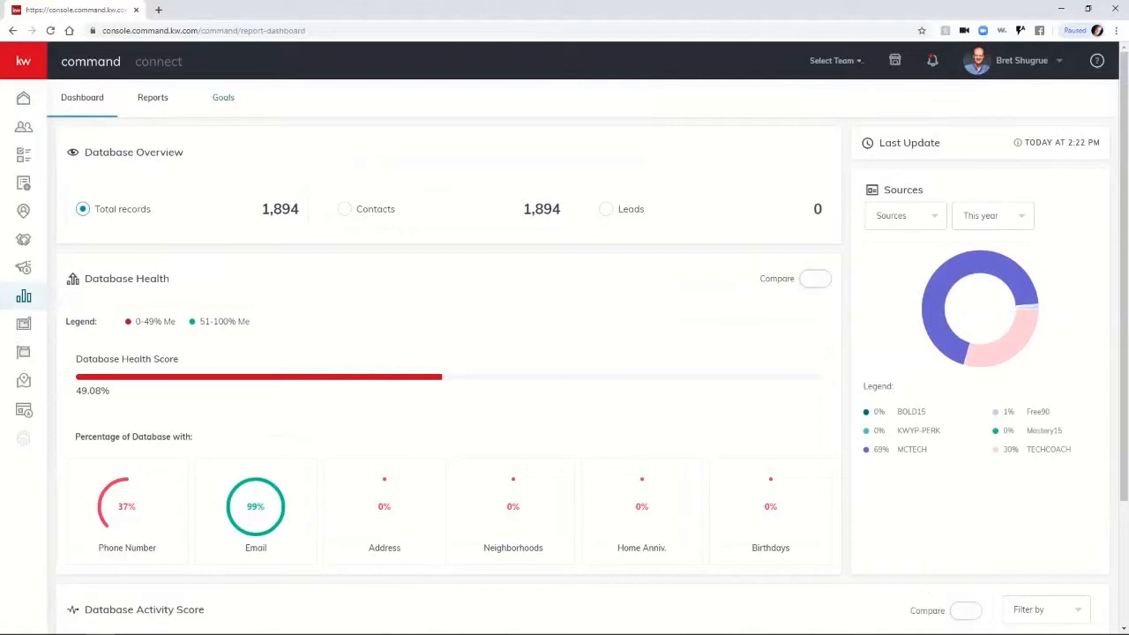
Open the Kelle Guides: Goal Setting introduction page from the Goals tab
{"action": "left_click", "coordinate": [223, 97]}
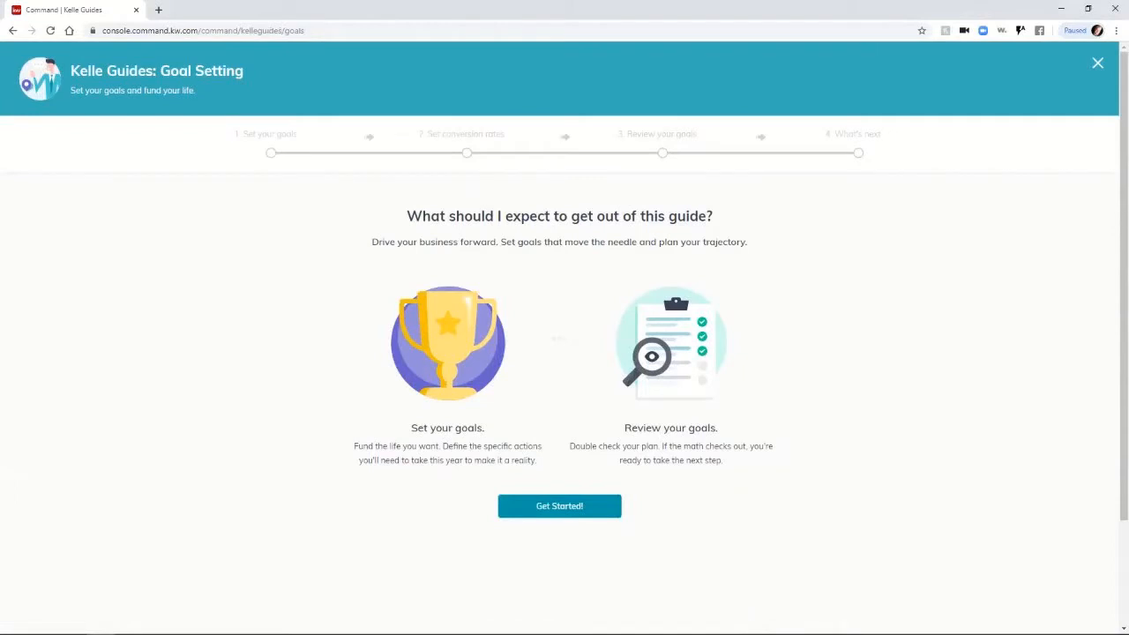
Start the Set Goals step and set 2020 goals: $1,000,000 profit, $10,000 commission, $300,000 expenses and cost of sales
{"action": "left_click", "coordinate": [559, 505]}
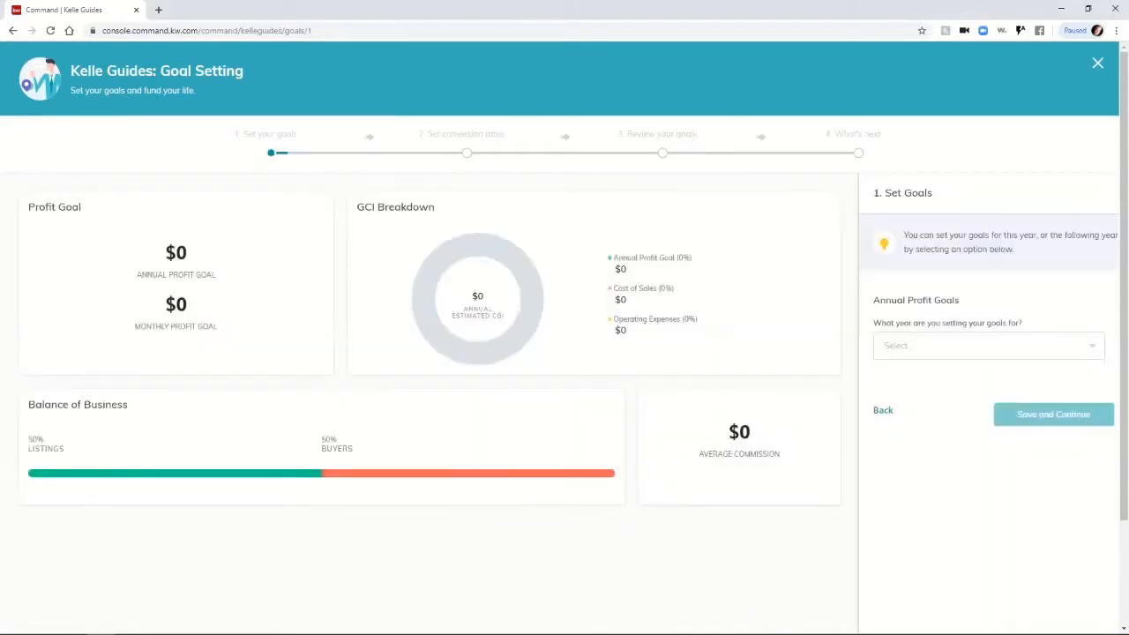
{"action": "left_click", "coordinate": [985, 344]}
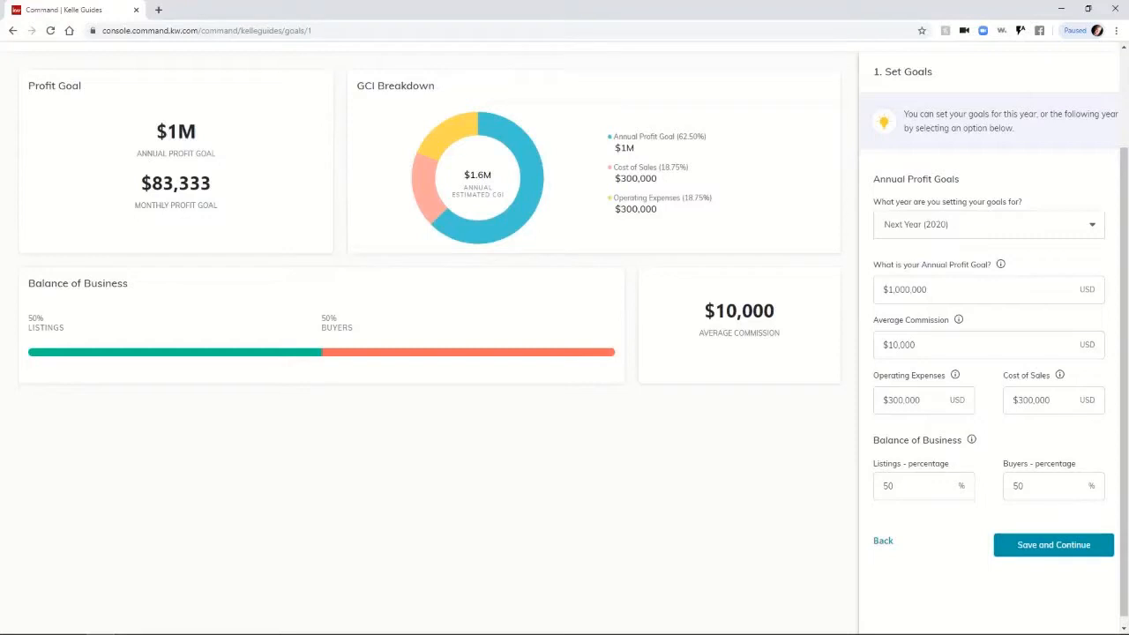
Change the Average Commission field from $10,000 to $7,500
{"action": "left_click", "coordinate": [969, 345]}
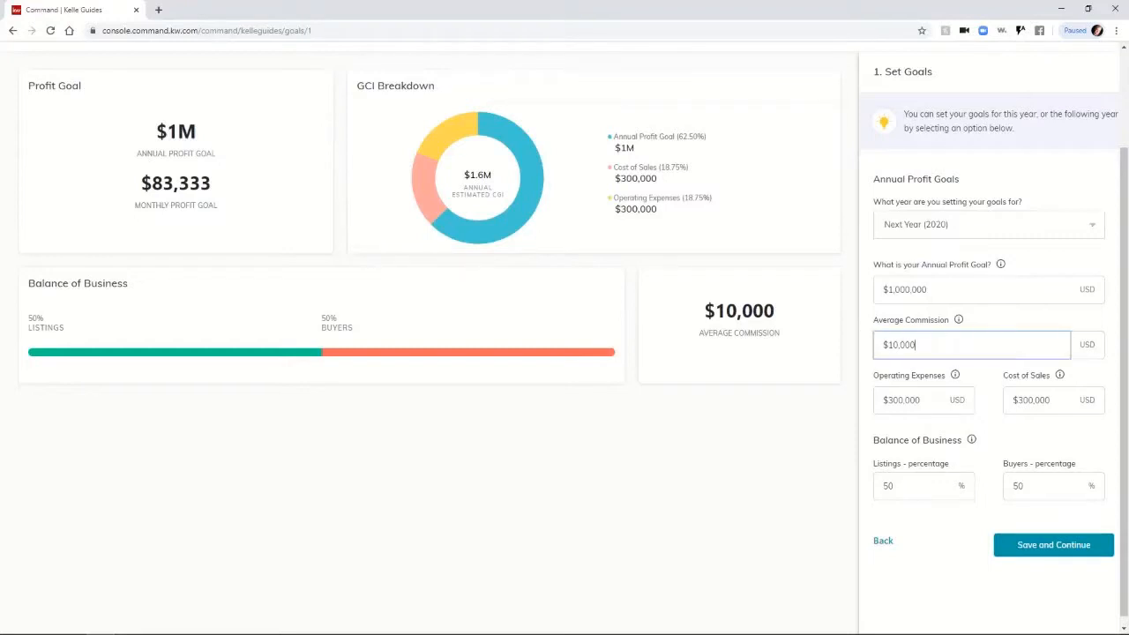
{"action": "triple_click", "coordinate": [970, 344]}
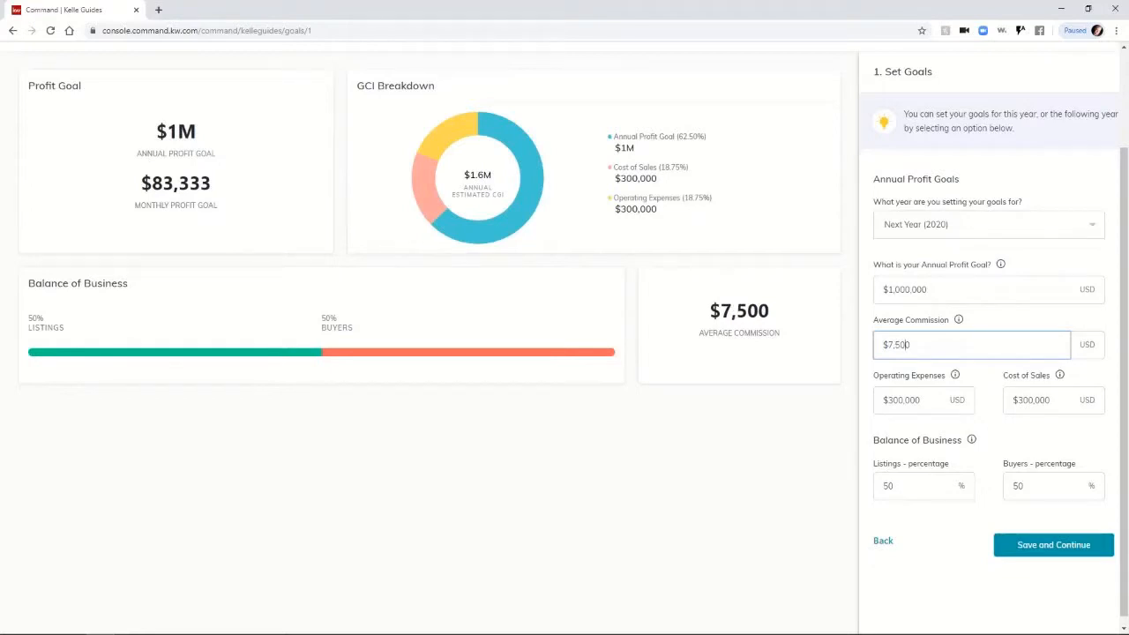
{"action": "mouse_move", "coordinate": [954, 375]}
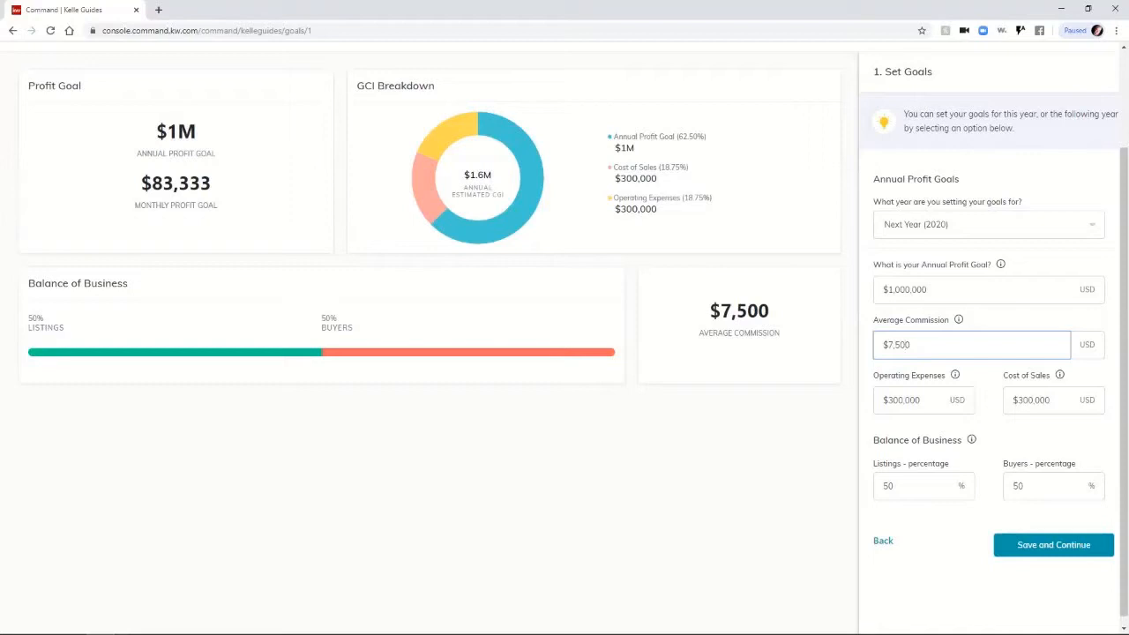
Save the 2020 goals and advance to step 2, Set Conversion Rates
{"action": "left_click", "coordinate": [970, 344]}
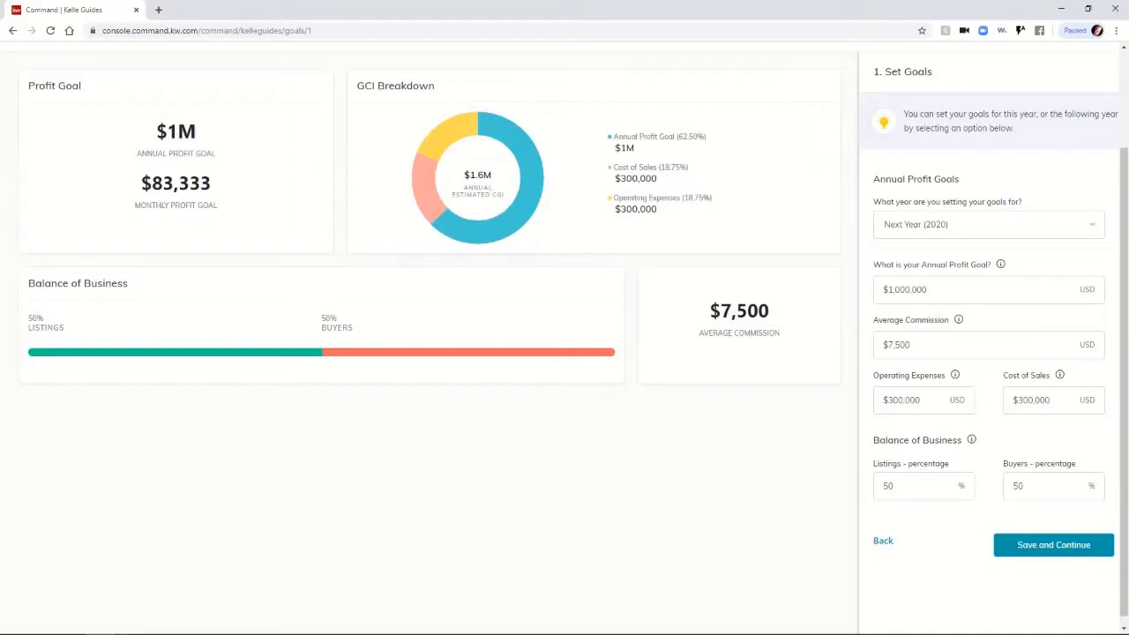
{"action": "mouse_move", "coordinate": [954, 374]}
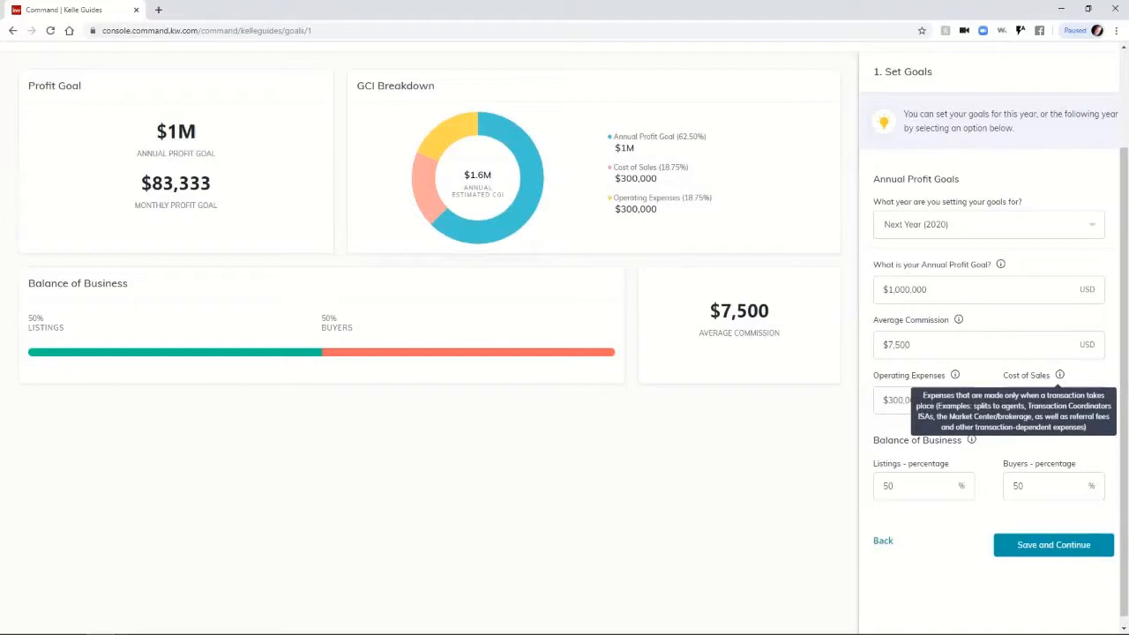
{"action": "mouse_move", "coordinate": [970, 439]}
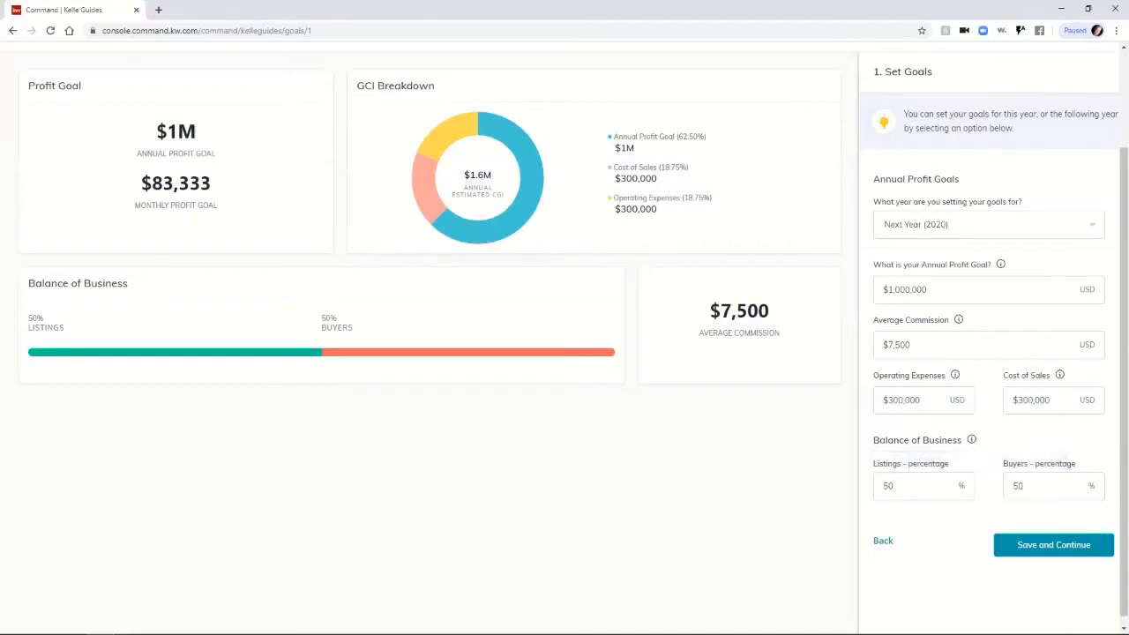
{"action": "left_click", "coordinate": [1053, 544]}
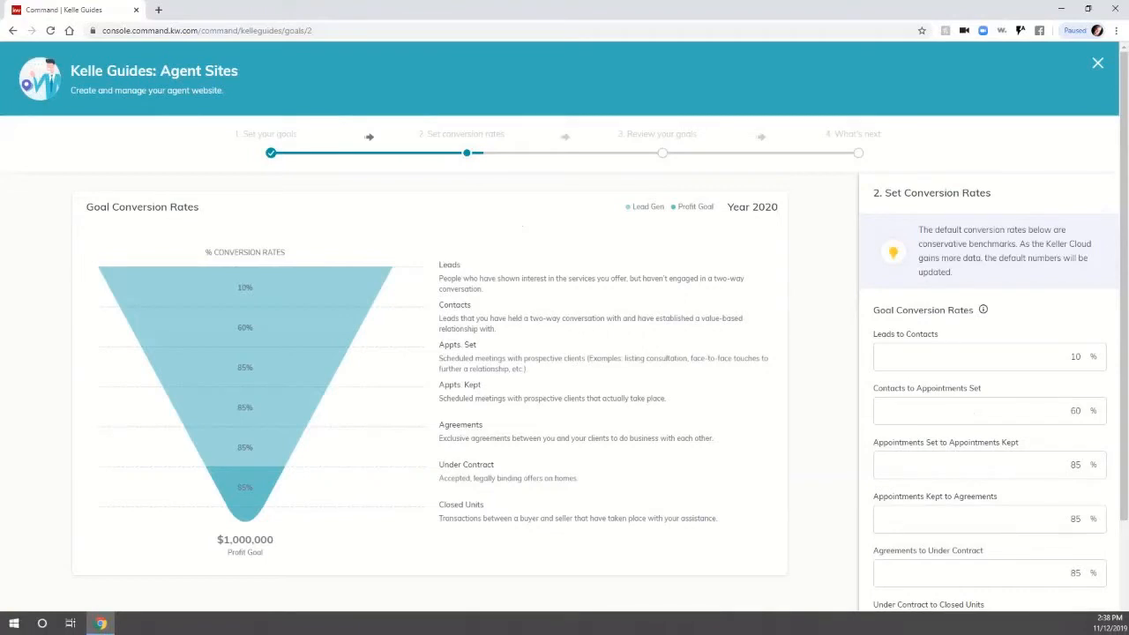
Save the default conversion rates and advance to step 3, Review your goals
{"action": "scroll", "scroll_direction": "down", "scroll_amount": 3}
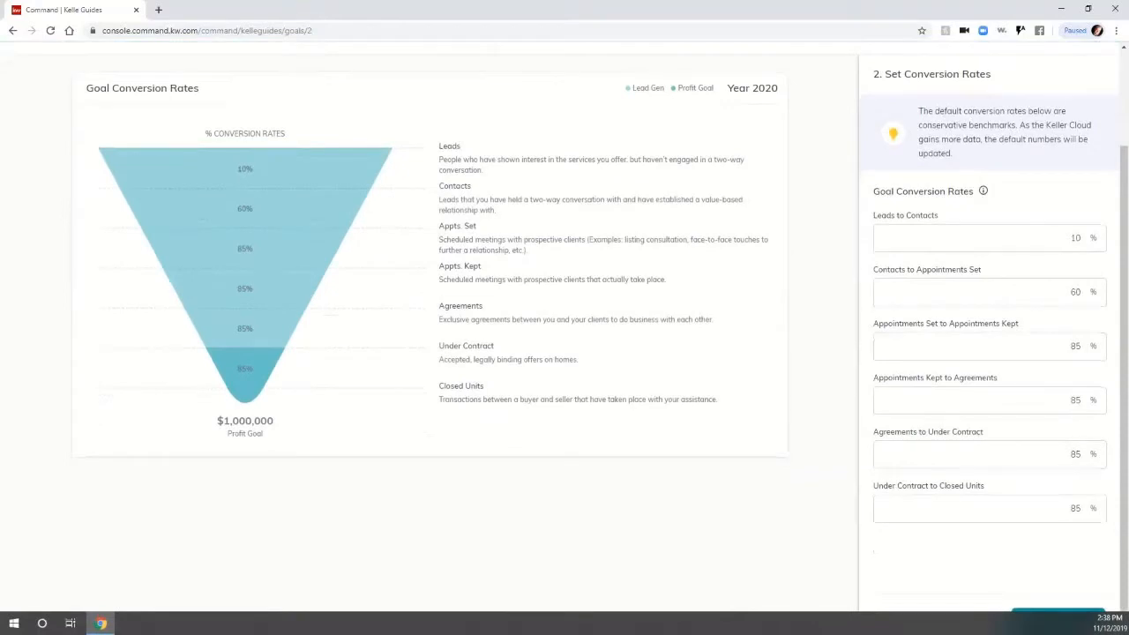
{"action": "scroll", "scroll_direction": "down", "scroll_amount": 3}
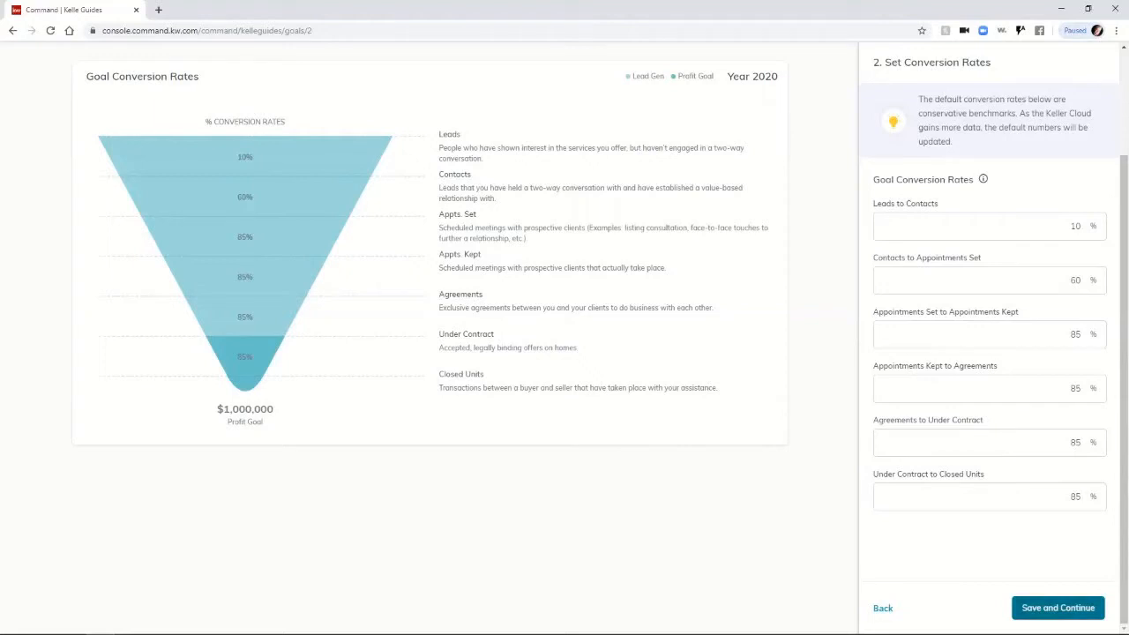
{"action": "left_click", "coordinate": [1057, 607]}
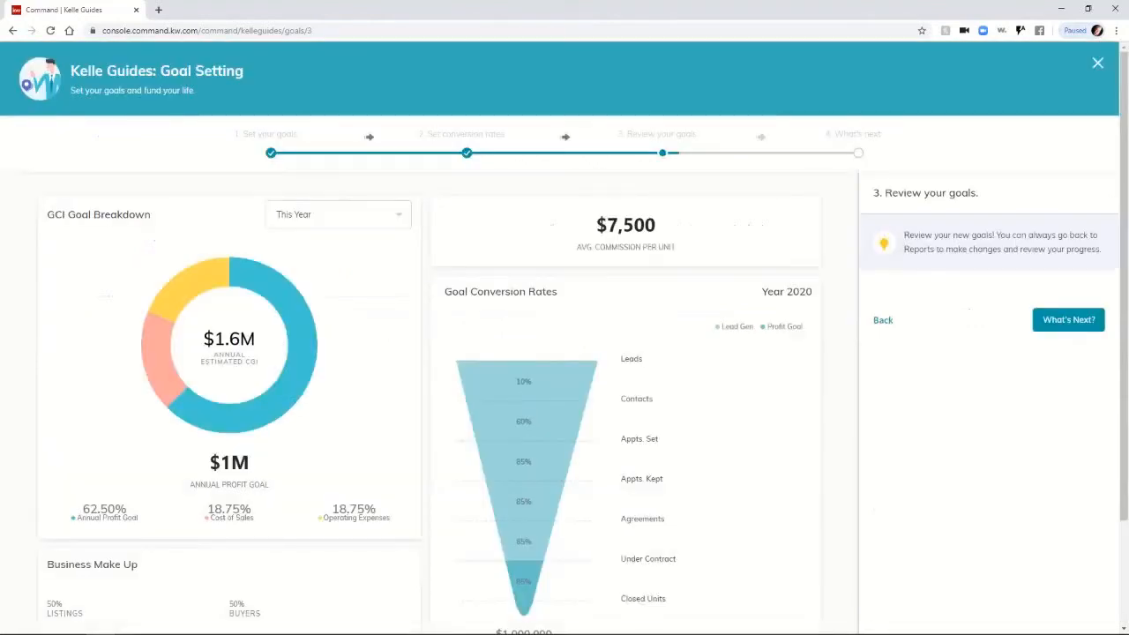
Switch the GCI Goal Breakdown period to This Month, showing $133,333 GCI and $83,333 profit
{"action": "scroll", "scroll_direction": "down", "scroll_amount": 3}
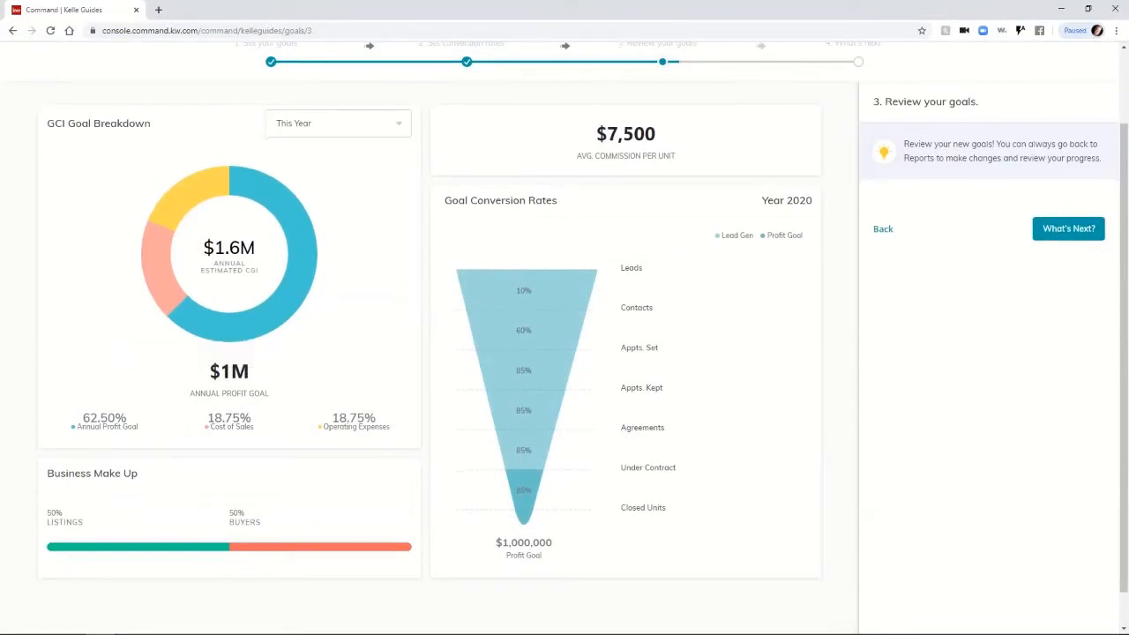
{"action": "left_click", "coordinate": [338, 122]}
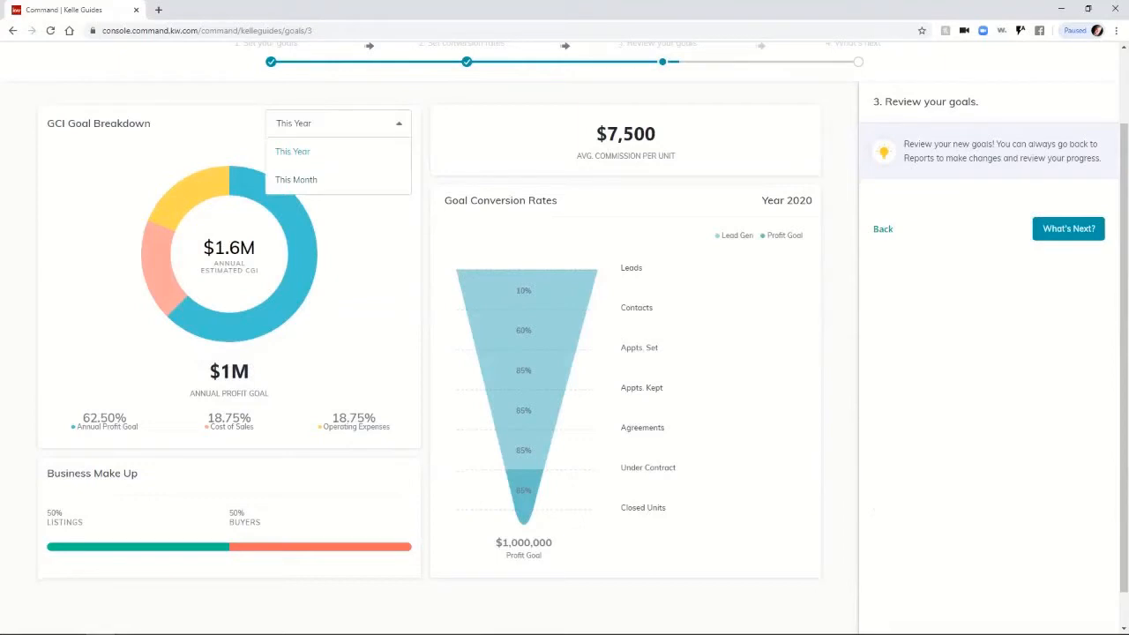
{"action": "left_click", "coordinate": [295, 179]}
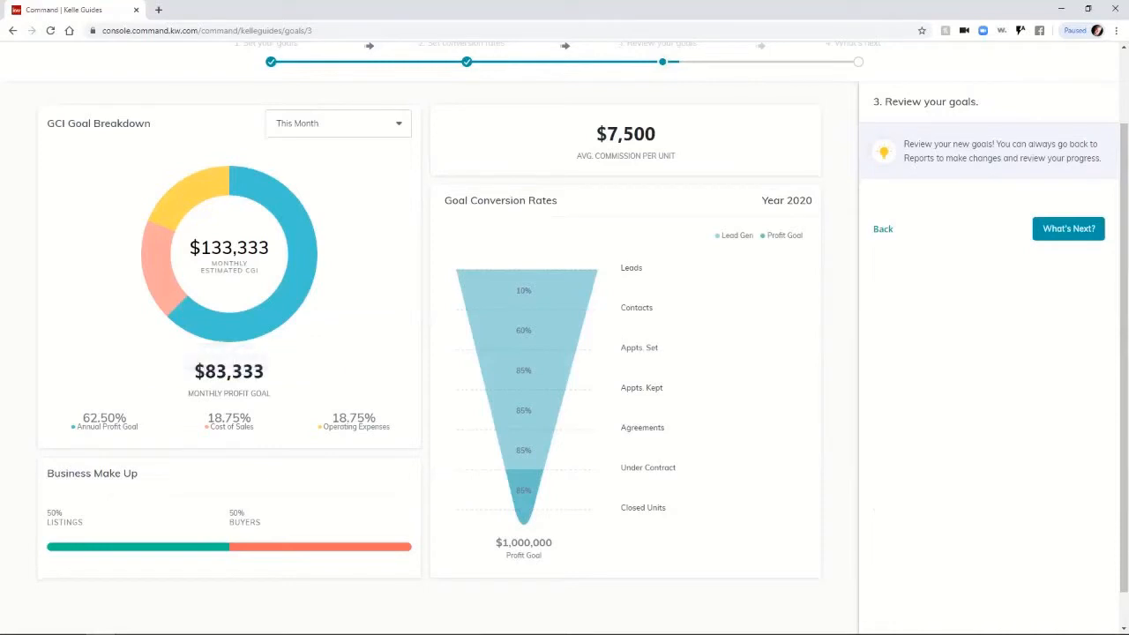
{"action": "left_click", "coordinate": [338, 123]}
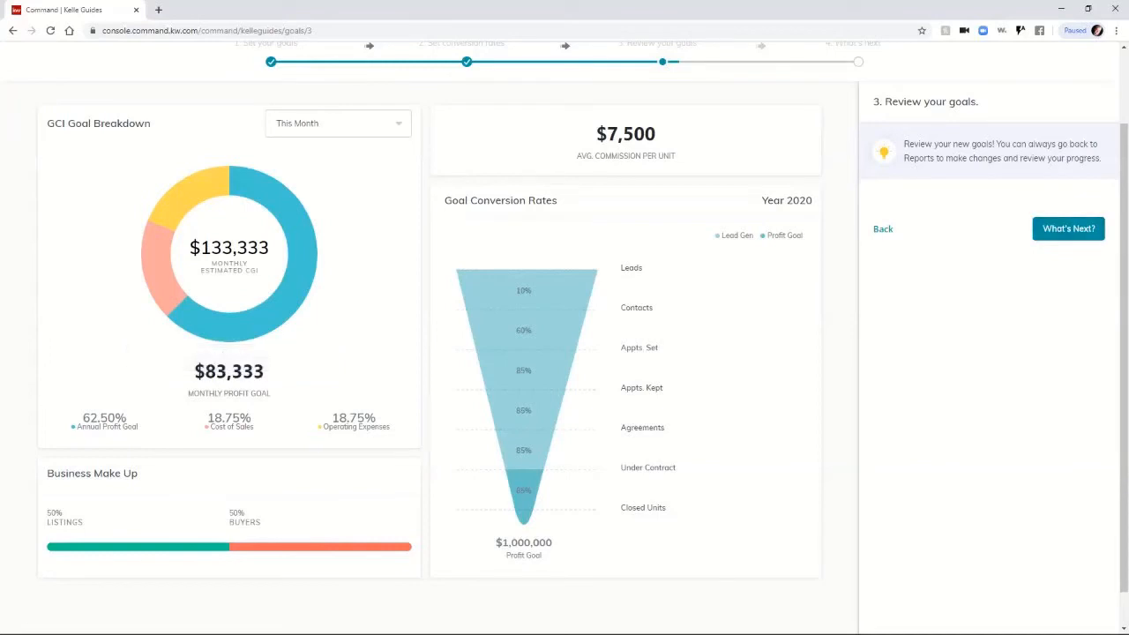
Scroll through the goal review and advance to the final What's Next step
{"action": "scroll", "scroll_direction": "down", "scroll_amount": 3}
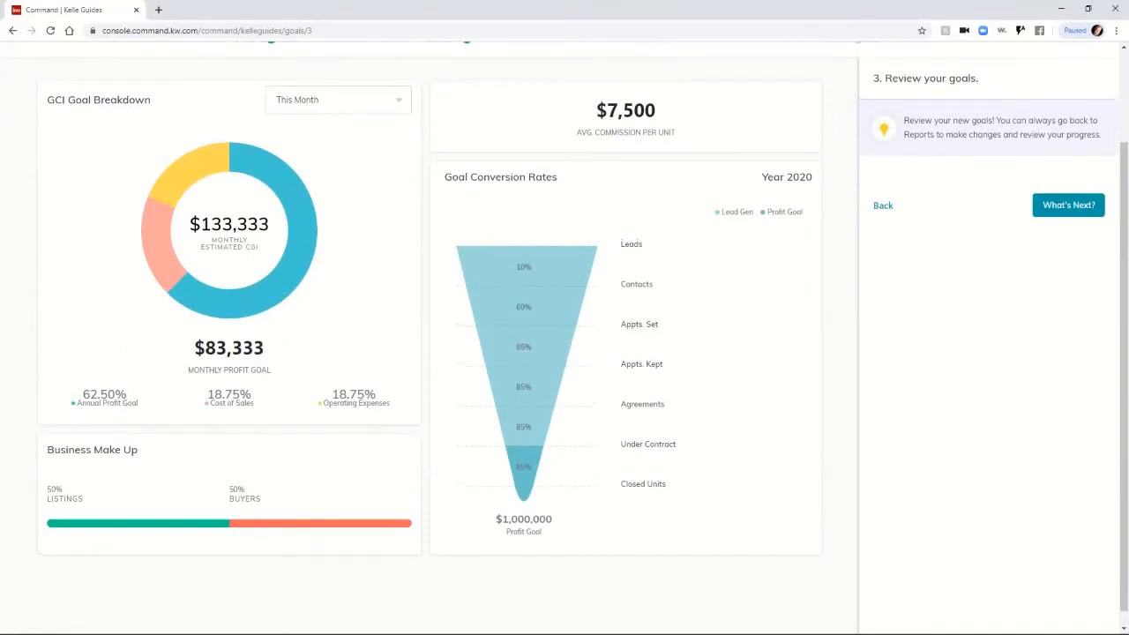
{"action": "right_click", "coordinate": [1068, 204]}
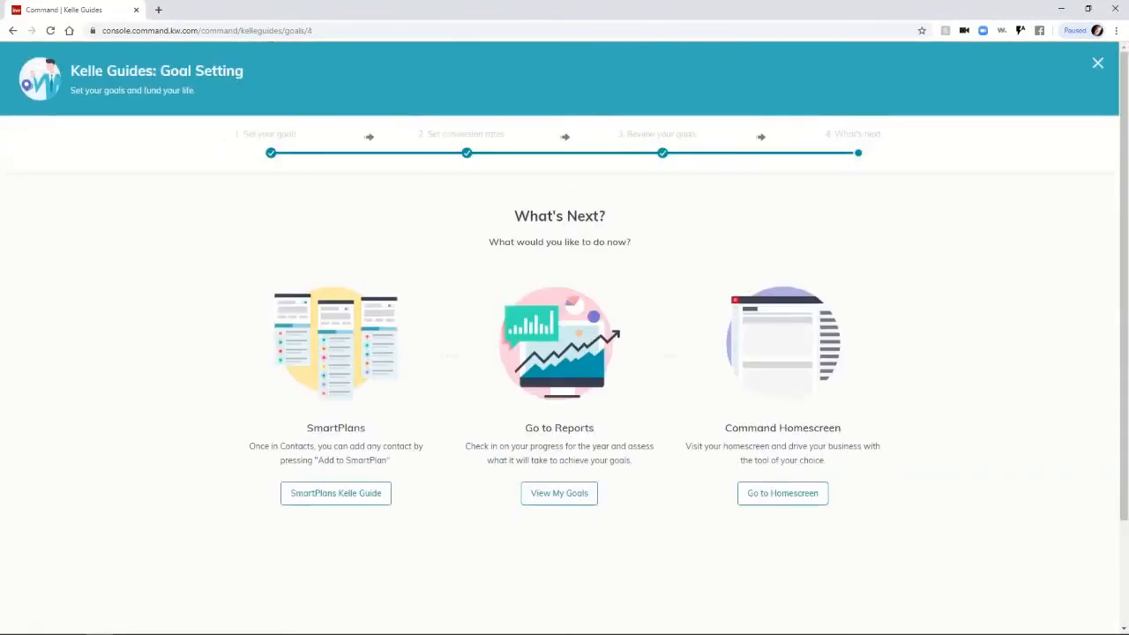
Open the Goals report and scroll down to the Goal Conversion Rates and GCI Goal Breakdown charts
{"action": "left_click", "coordinate": [558, 493]}
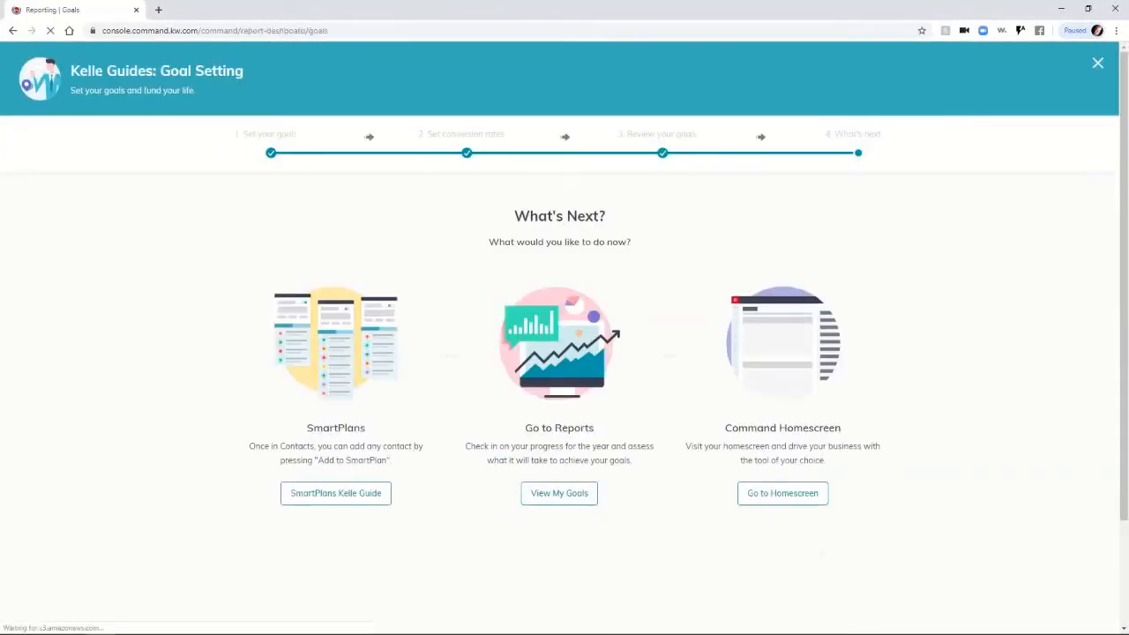
{"action": "left_click", "coordinate": [559, 493]}
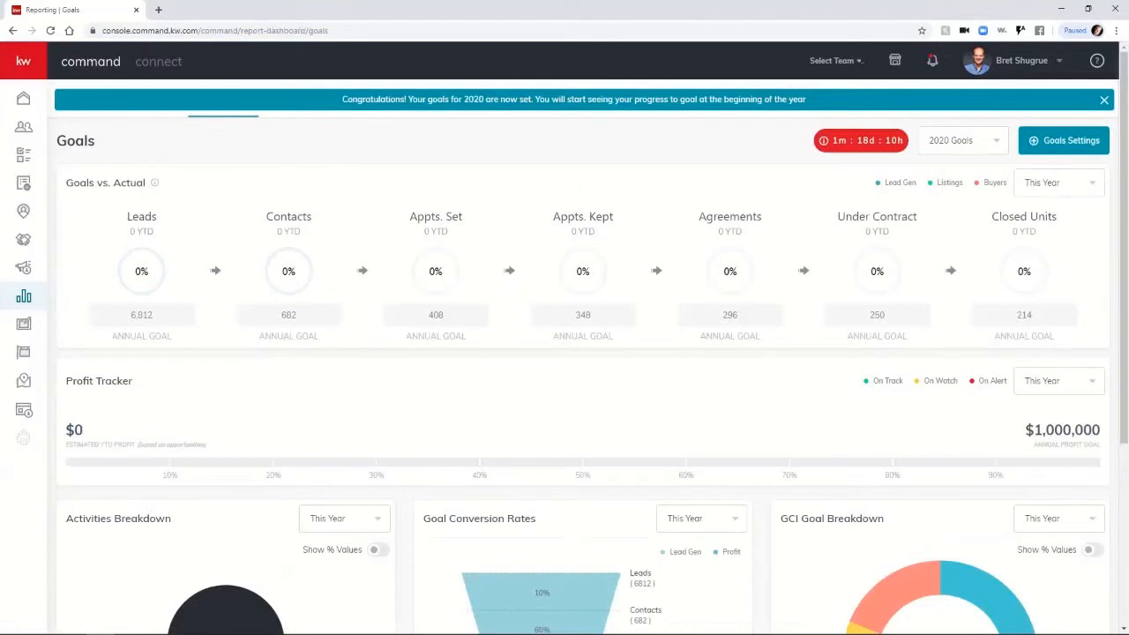
{"action": "scroll", "scroll_direction": "down", "scroll_amount": 3}
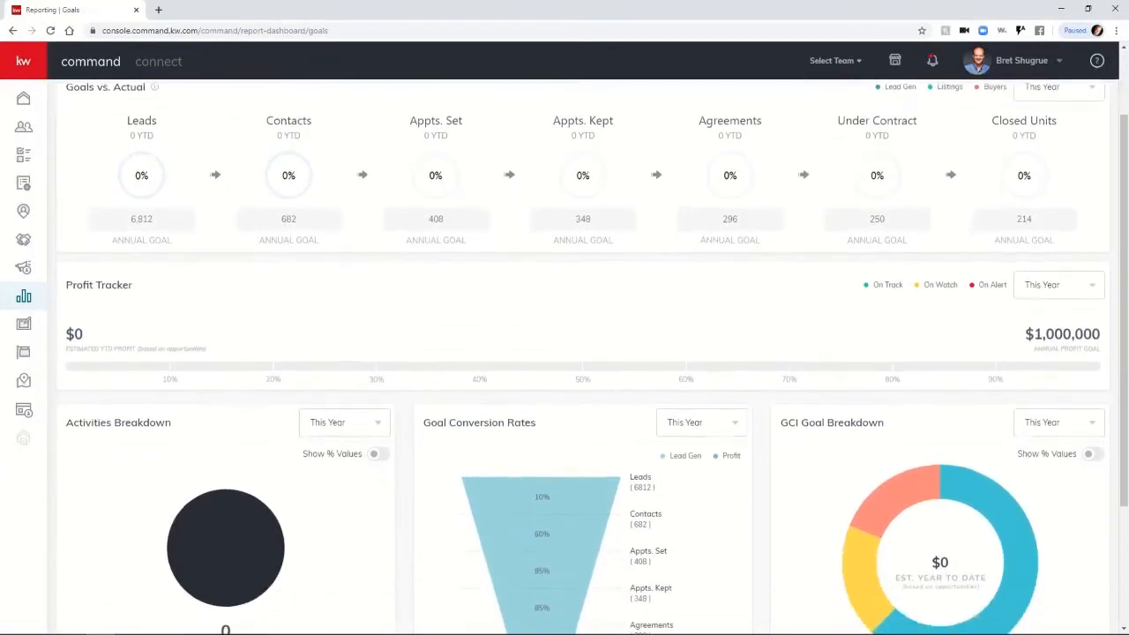
{"action": "scroll", "scroll_direction": "down", "scroll_amount": 3}
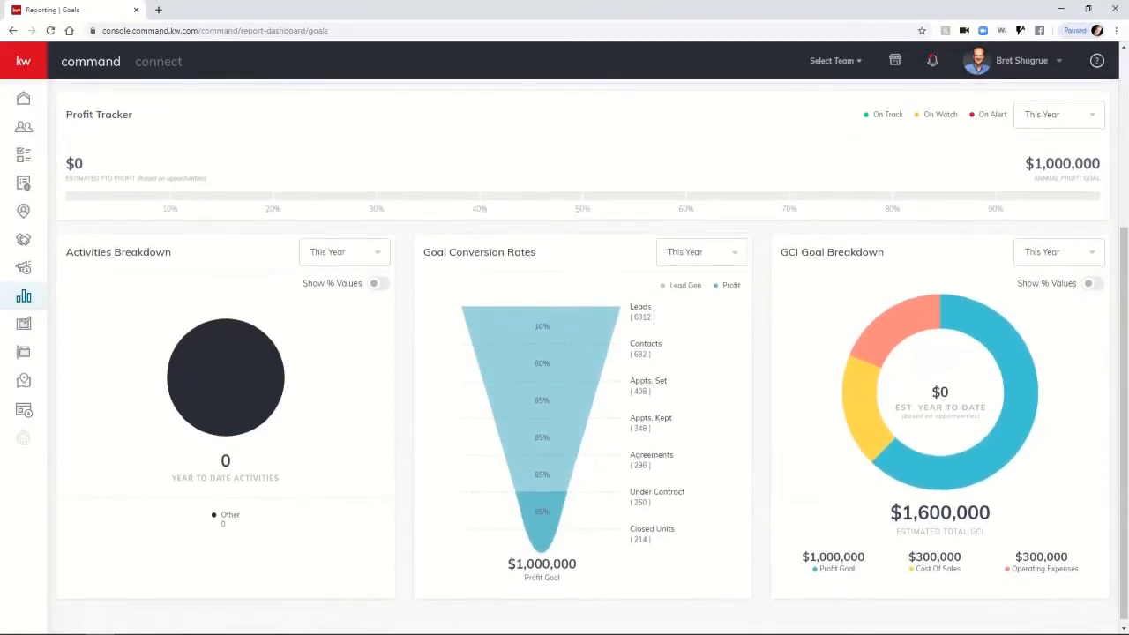
Set the conversion funnel to This Month and show the GCI breakdown in dollar amounts
{"action": "left_click", "coordinate": [701, 252]}
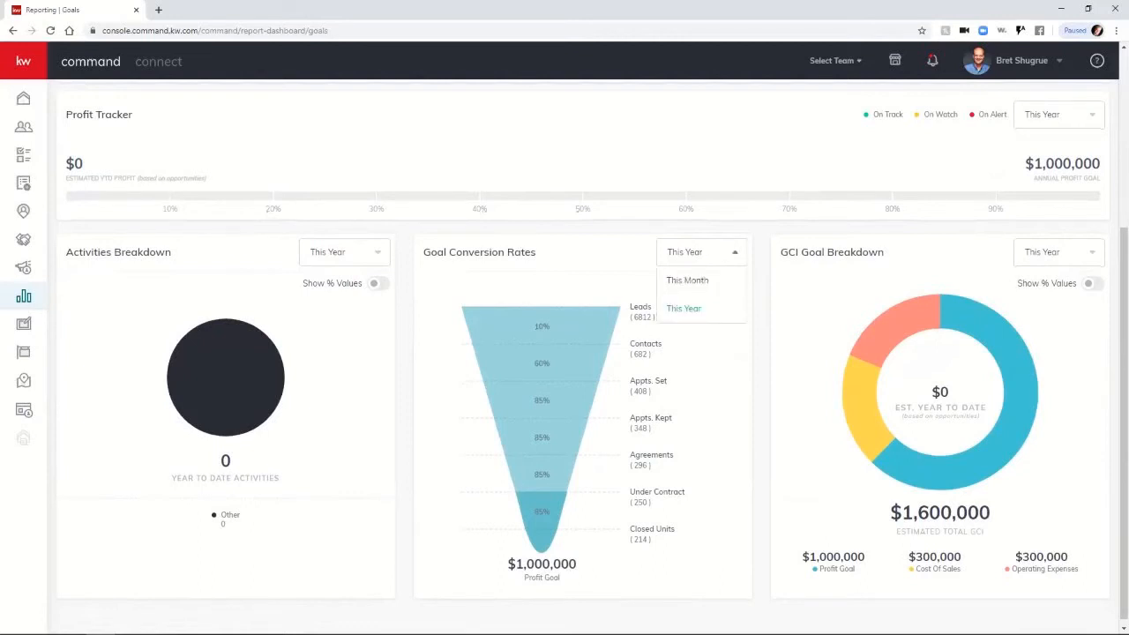
{"action": "left_click", "coordinate": [687, 280]}
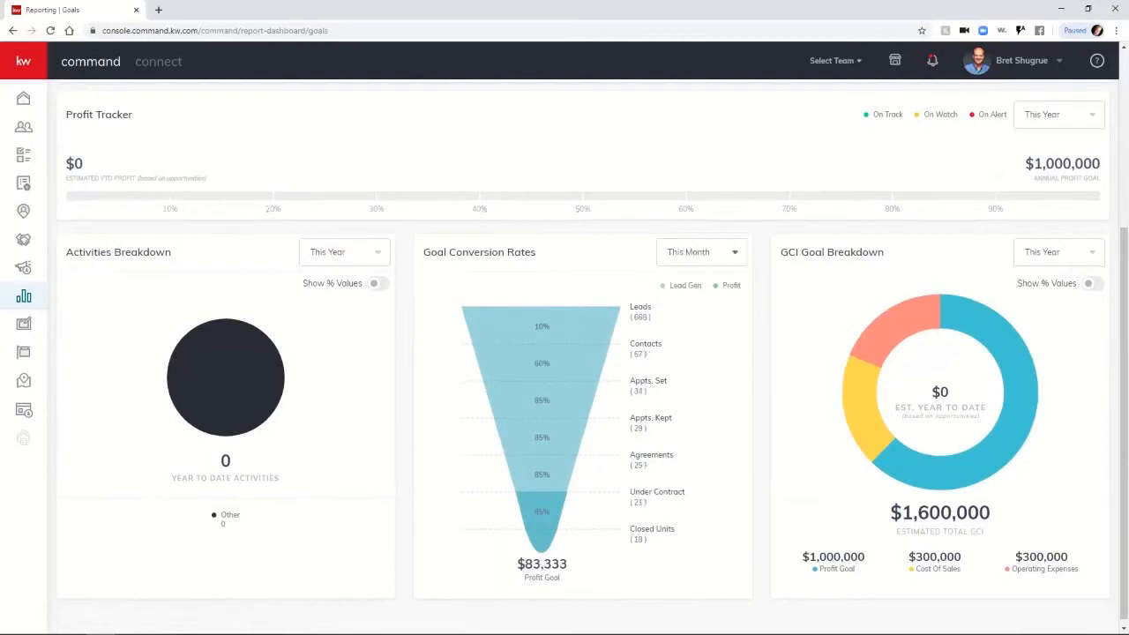
{"action": "left_click", "coordinate": [381, 283]}
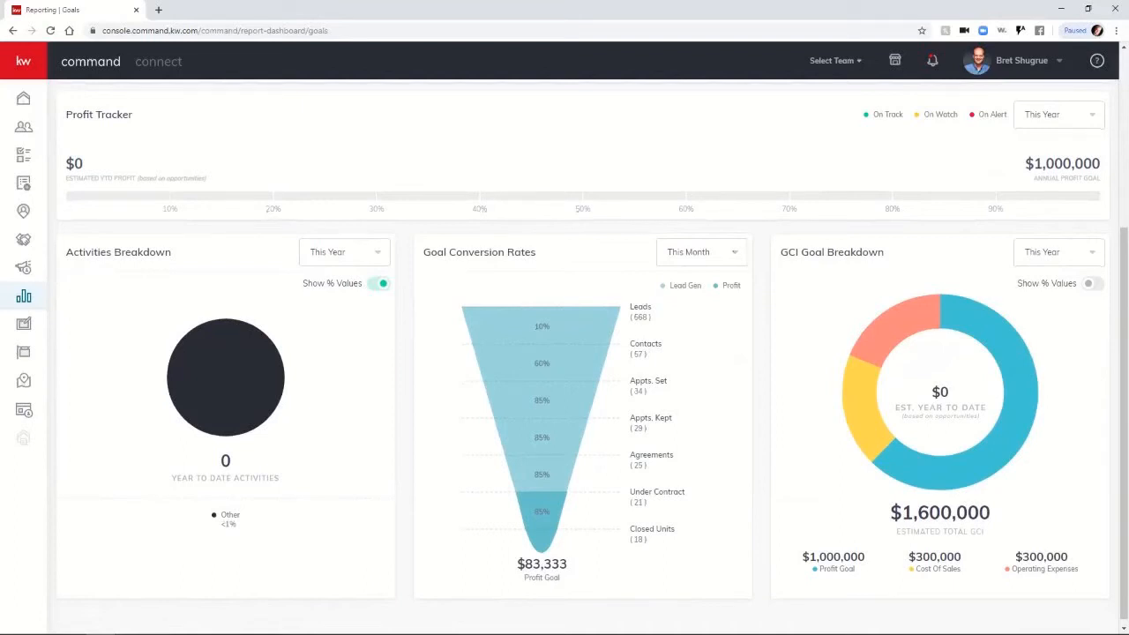
{"action": "left_click", "coordinate": [1094, 283]}
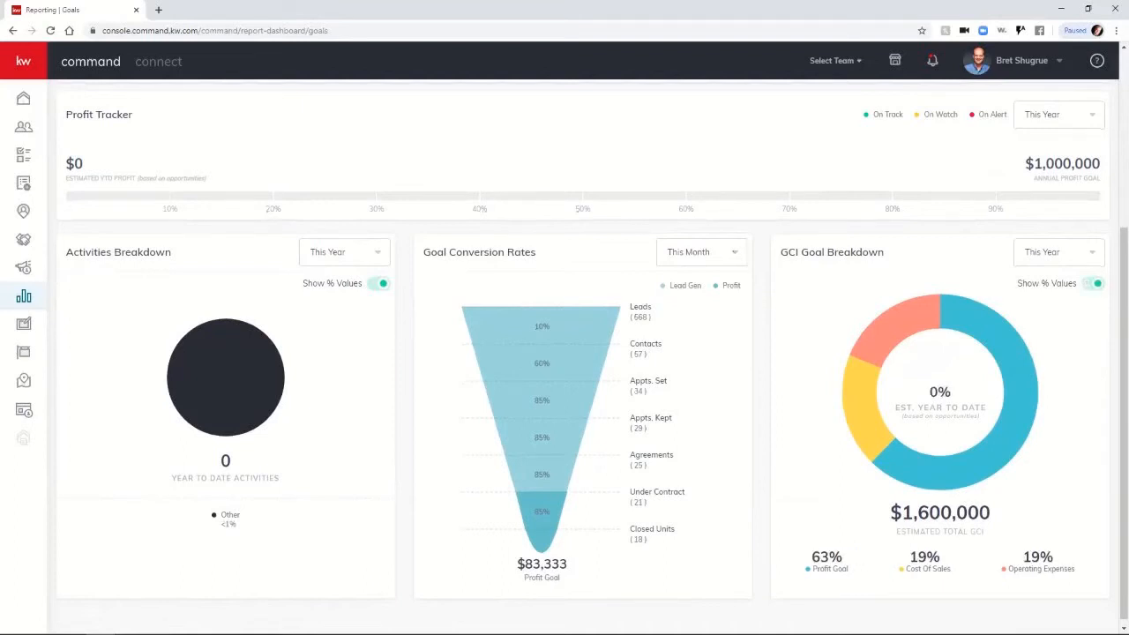
{"action": "left_click", "coordinate": [1093, 283]}
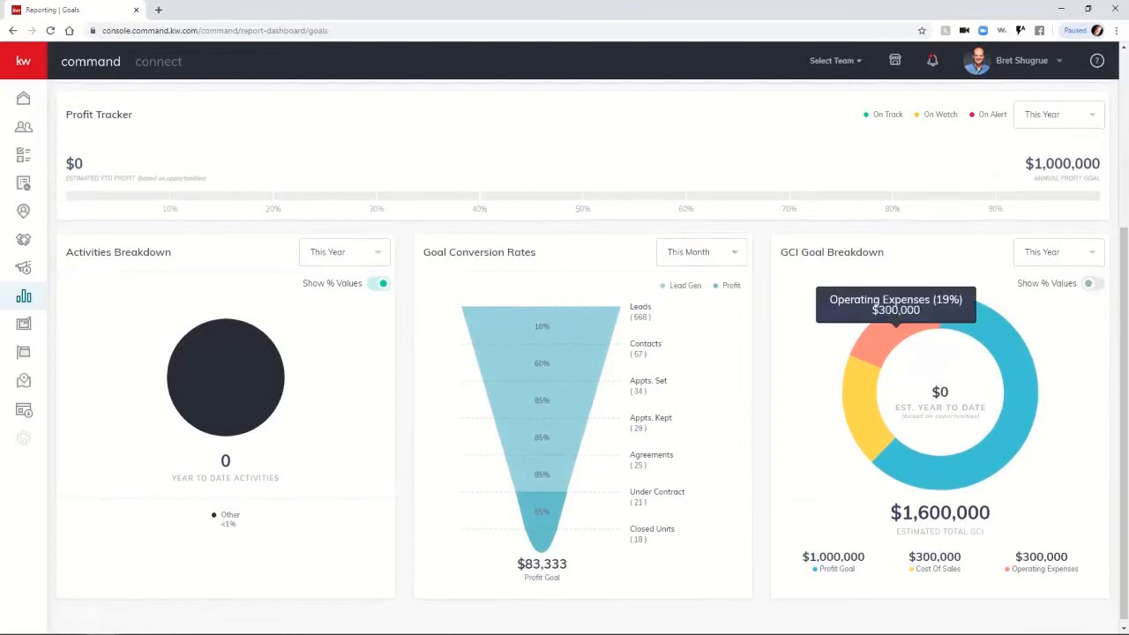
Check the Profit Tracker for This Month ($83,333), then switch it back to This Year
{"action": "scroll", "scroll_direction": "up", "scroll_amount": 3}
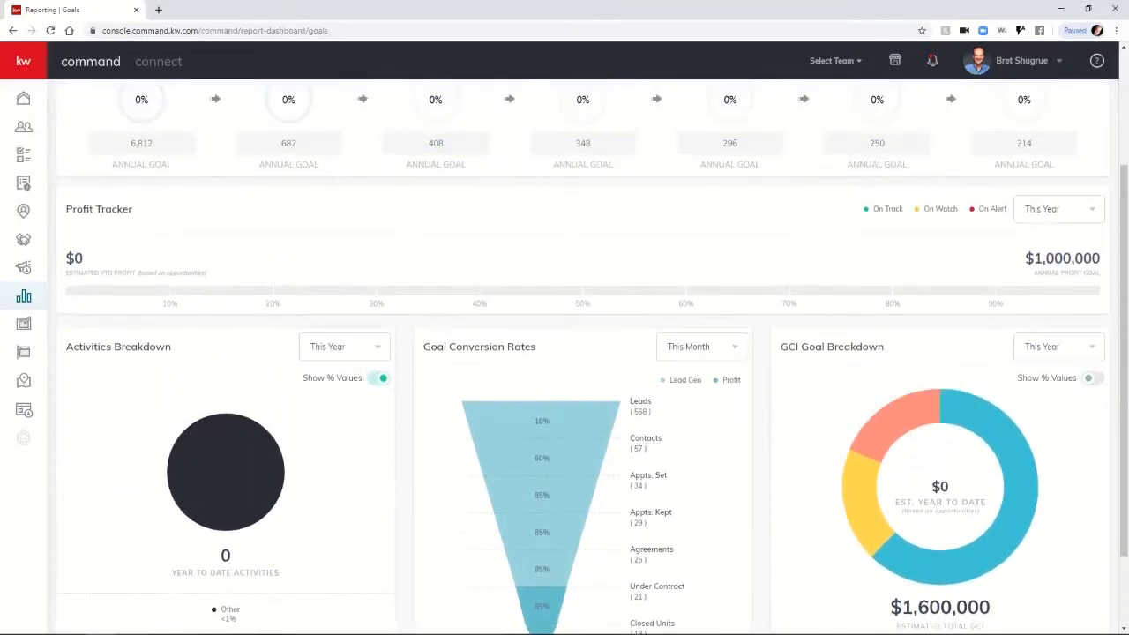
{"action": "left_click", "coordinate": [1057, 209]}
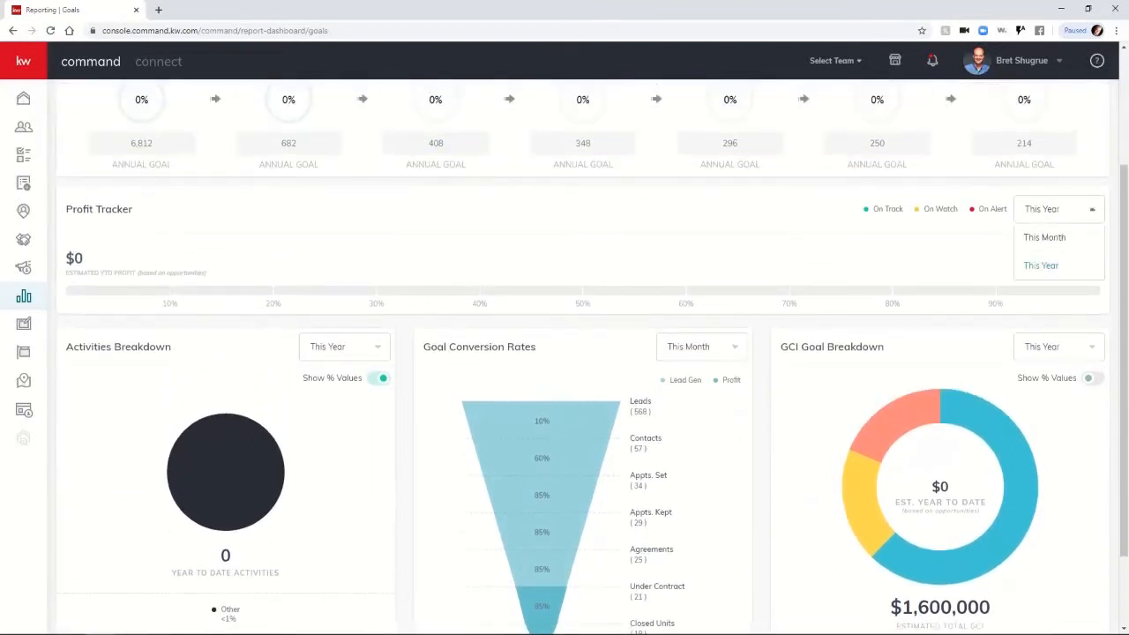
{"action": "left_click", "coordinate": [1044, 236]}
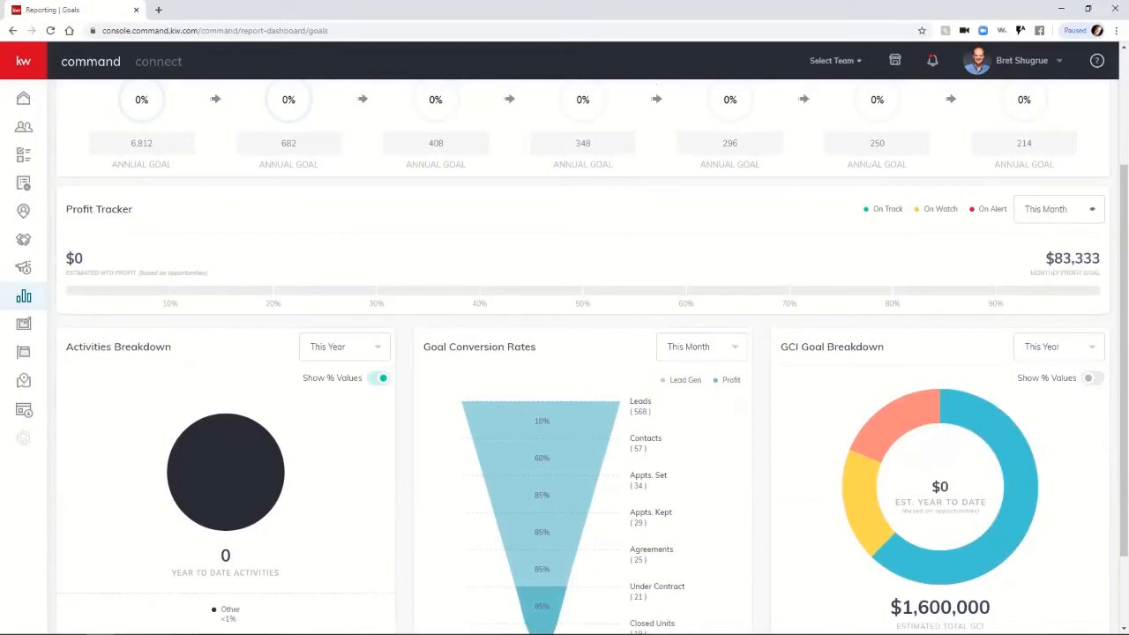
{"action": "left_click", "coordinate": [1058, 209]}
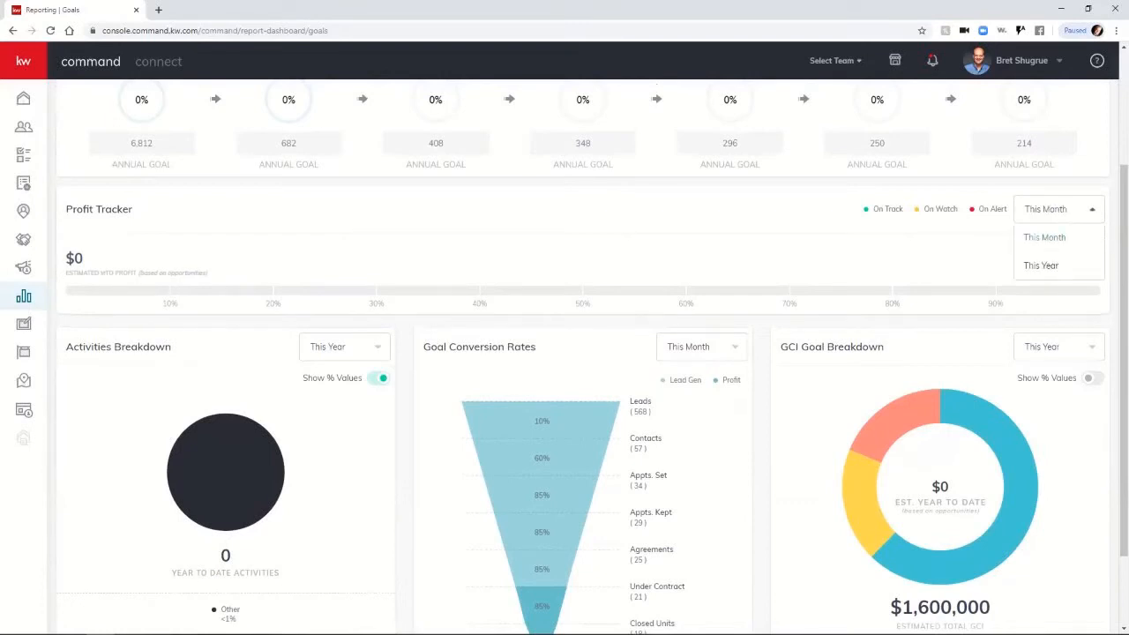
{"action": "left_click", "coordinate": [1041, 264]}
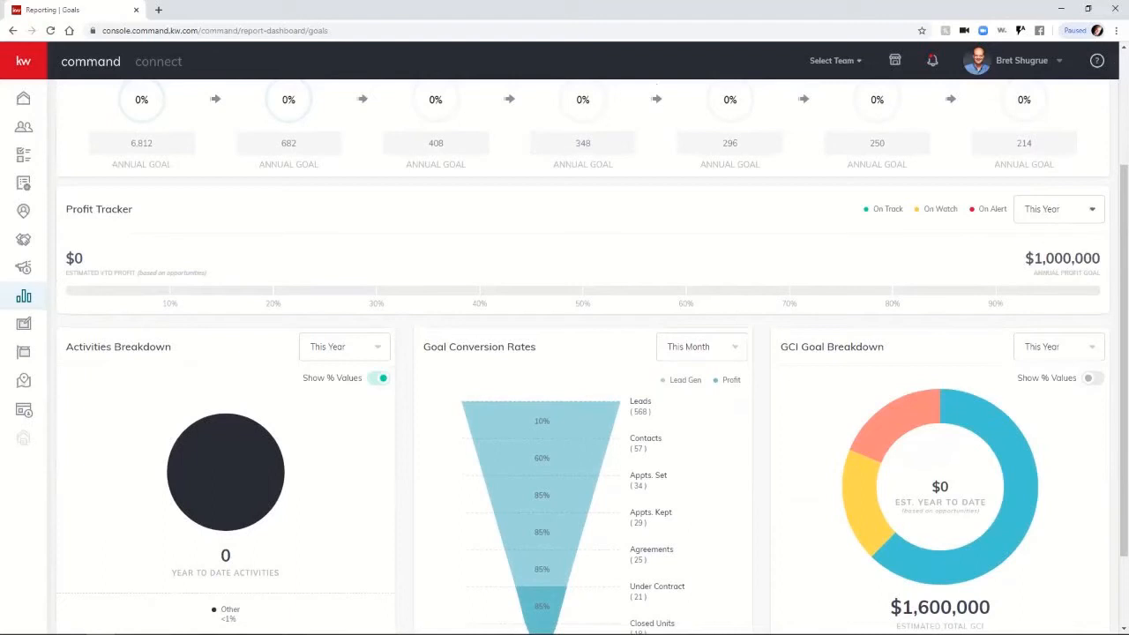
Pick 2019 Goals from the goals year dropdown and reopen the year list
{"action": "scroll", "scroll_direction": "up", "scroll_amount": 3}
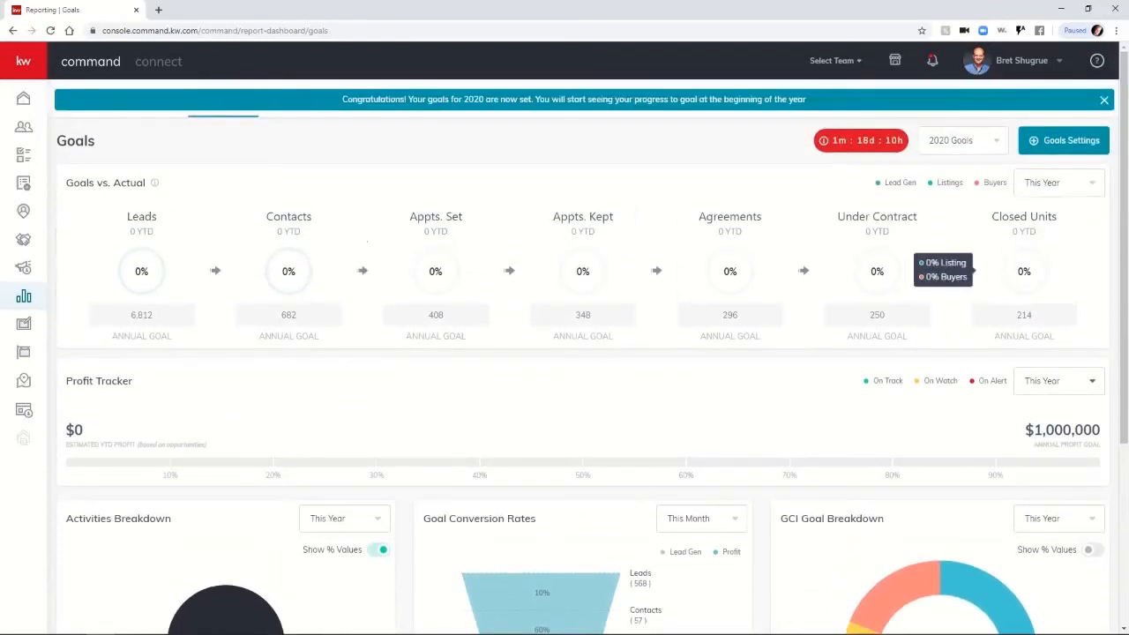
{"action": "left_click", "coordinate": [961, 140]}
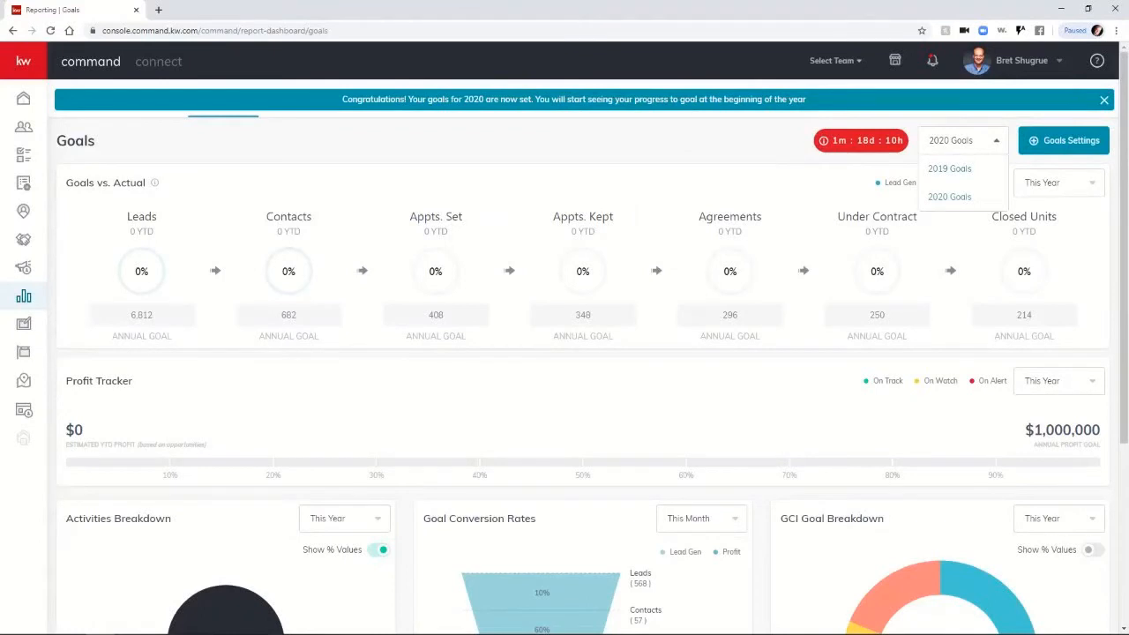
{"action": "left_click", "coordinate": [949, 169]}
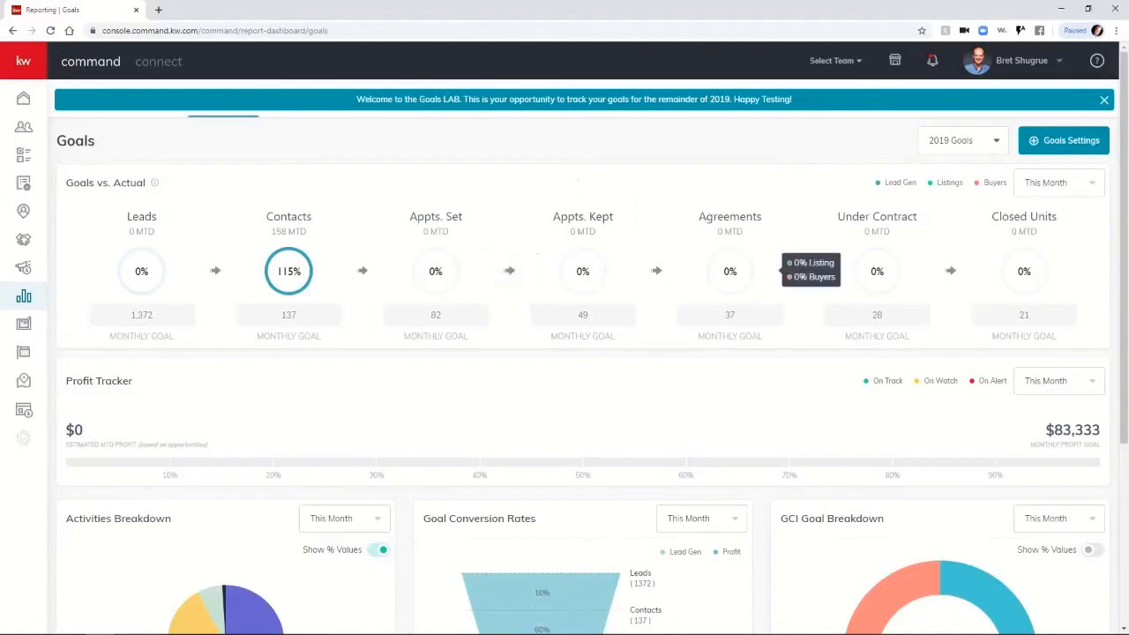
{"action": "left_click", "coordinate": [961, 140]}
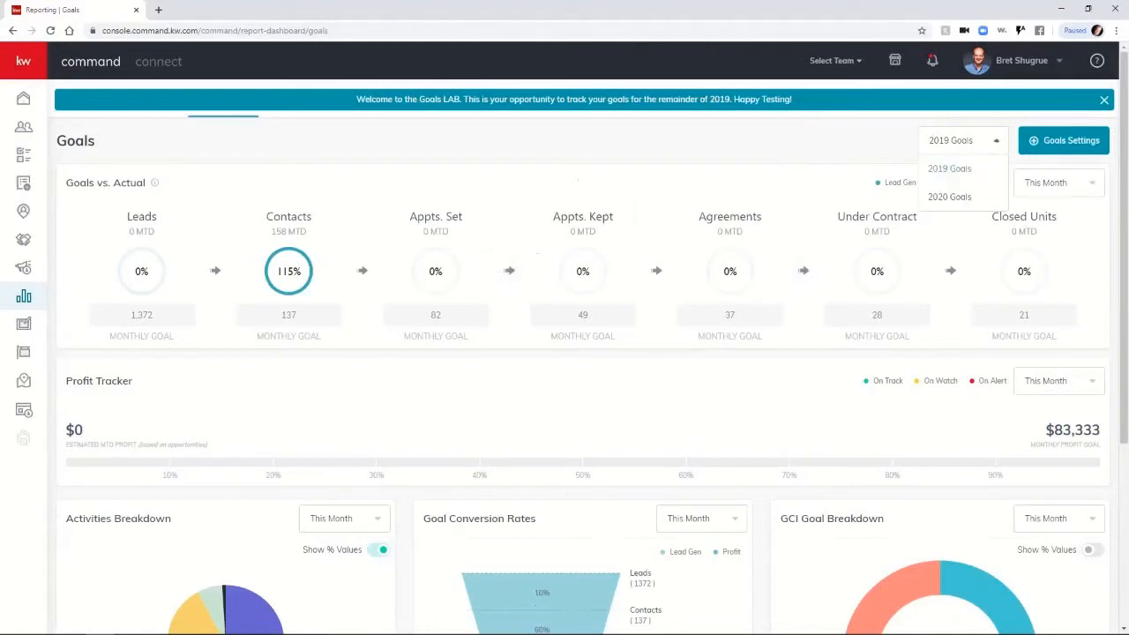
Select 2020 Goals to restore annual targets like 6,812 leads and $1,000,000 profit
{"action": "left_click", "coordinate": [948, 196]}
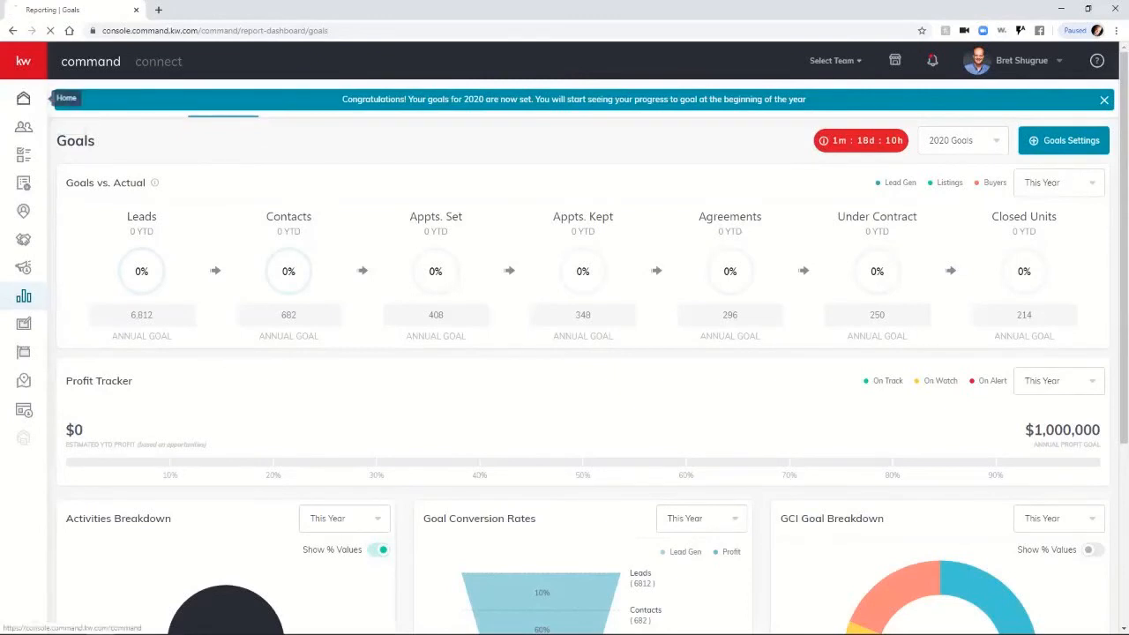
Go to the home dashboard and scroll down to the 49% Database Health score
{"action": "left_click", "coordinate": [24, 98]}
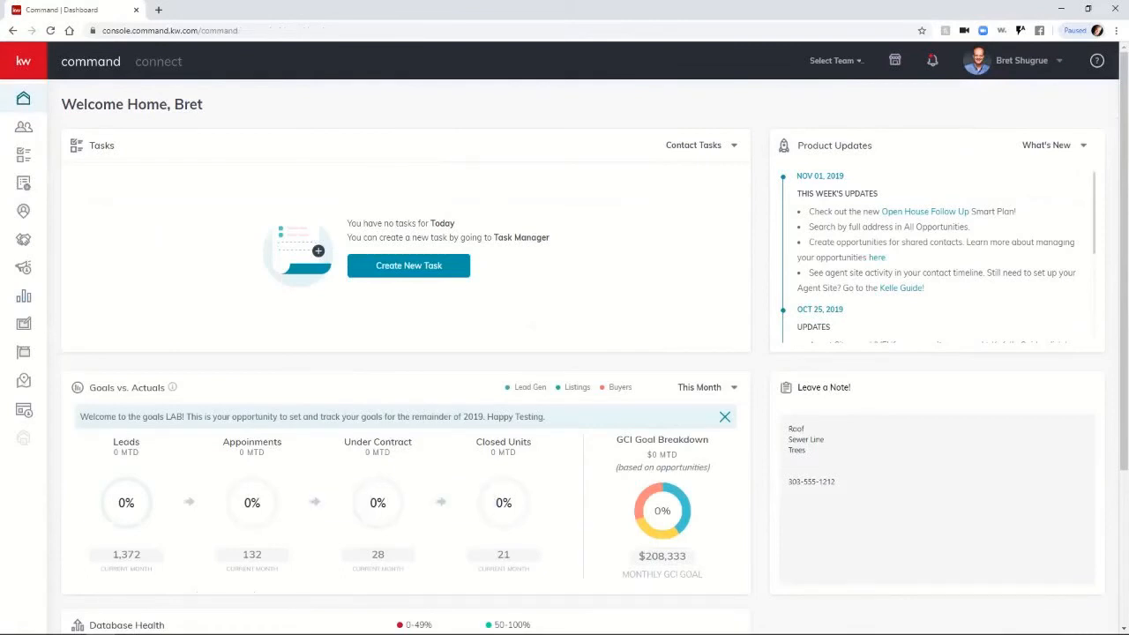
{"action": "scroll", "scroll_direction": "down", "scroll_amount": 3}
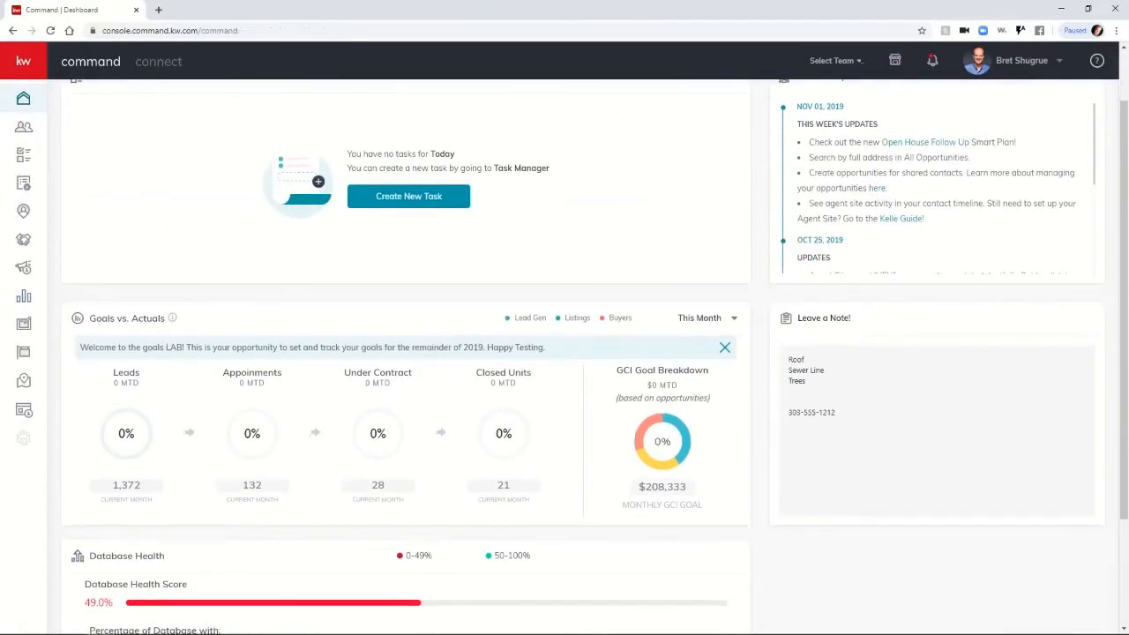
{"action": "scroll", "scroll_direction": "down", "scroll_amount": 3}
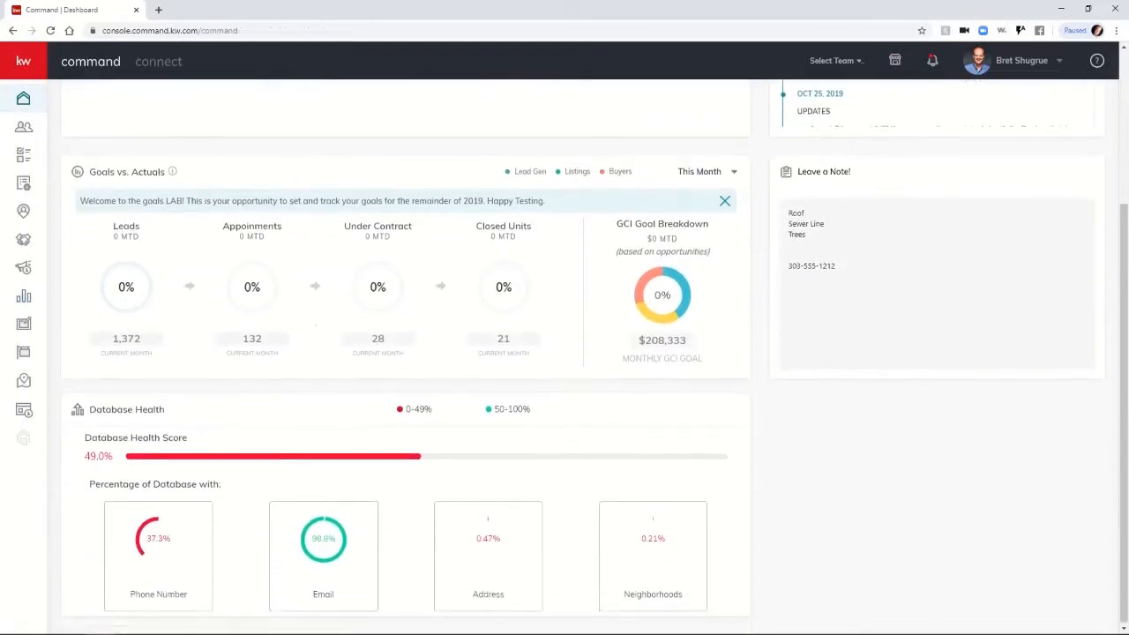